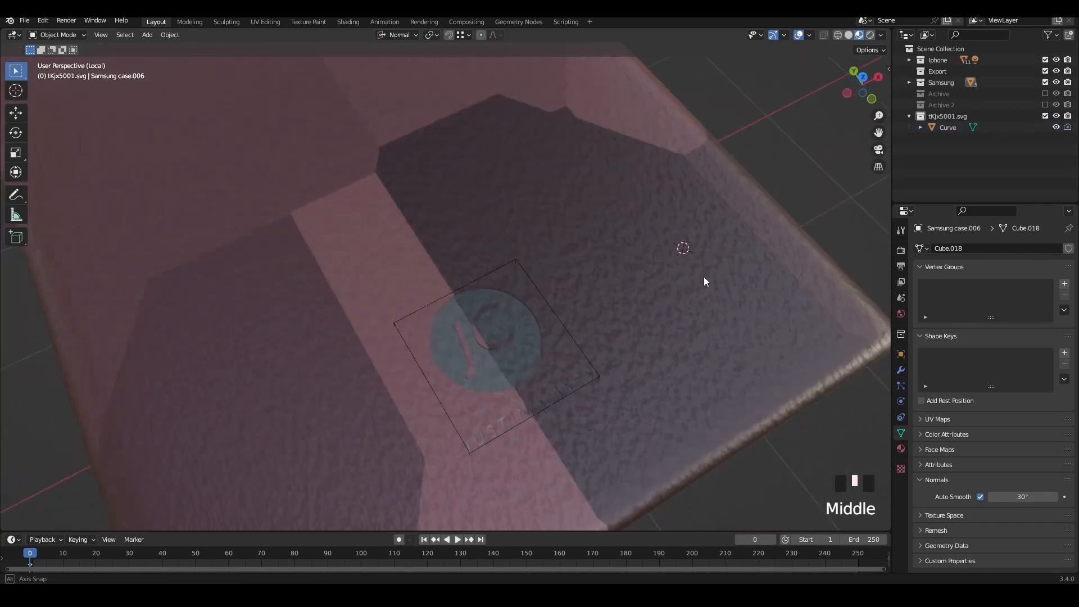
Switch to the Shading workspace to show the World shader nodes for the phone cases
{"action": "left_click", "coordinate": [348, 22]}
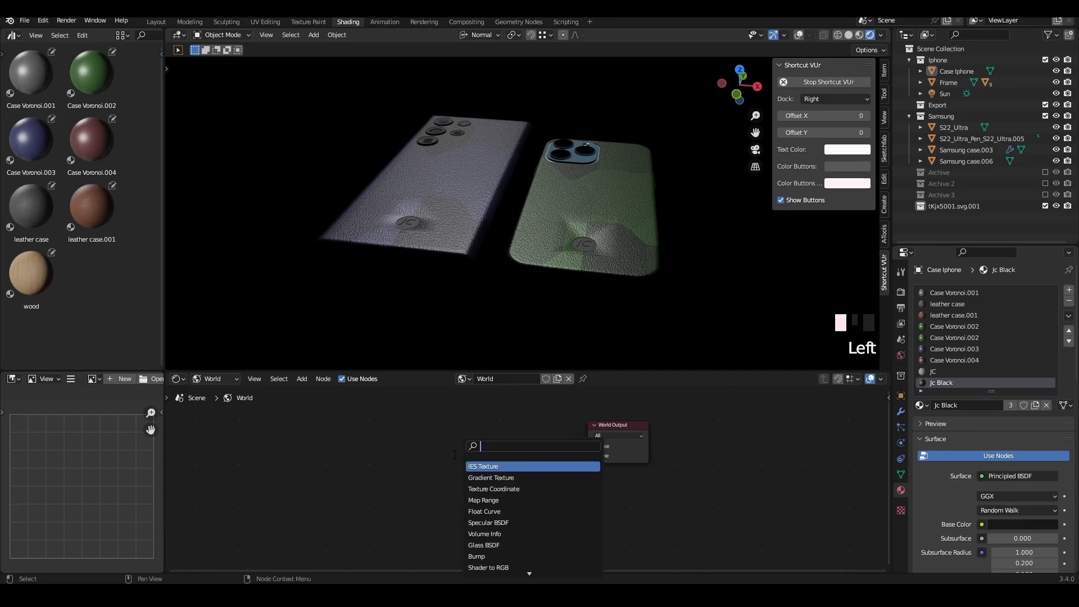